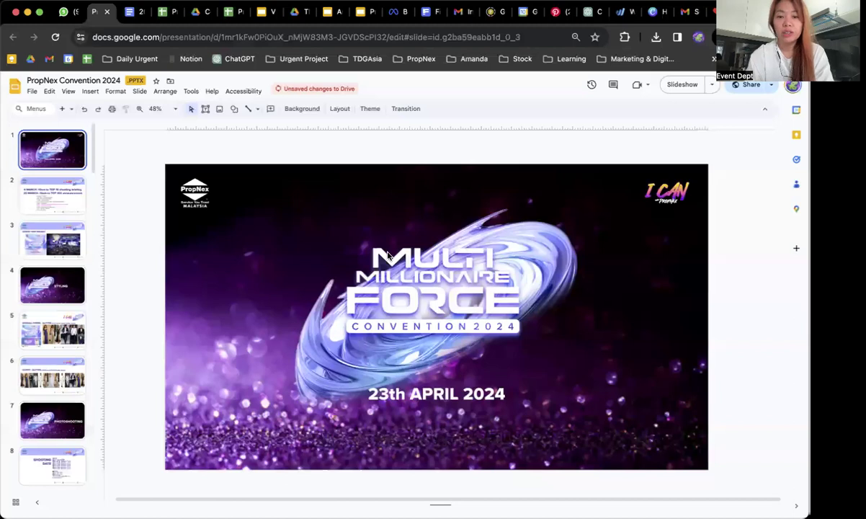
Page from the title slide through the convention timeline to the HGH Galaxy venue slide.
{"action": "left_click", "coordinate": [51, 194]}
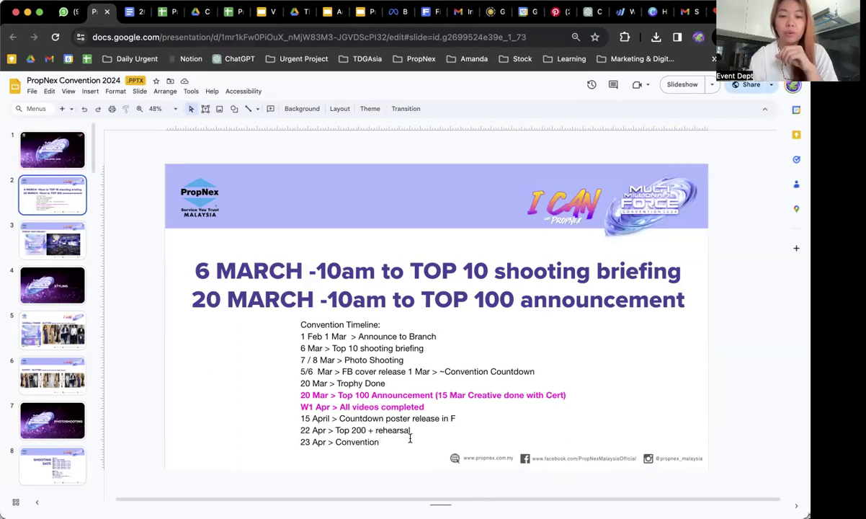
{"action": "left_click", "coordinate": [52, 240]}
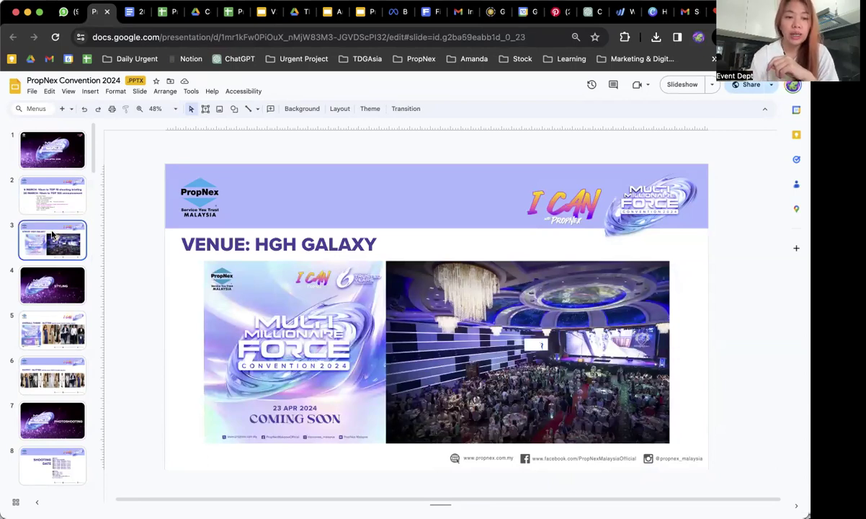
Step through the Styling divider, glitter theme and glitter outfit slides to the Photoshooting divider.
{"action": "left_click", "coordinate": [52, 286]}
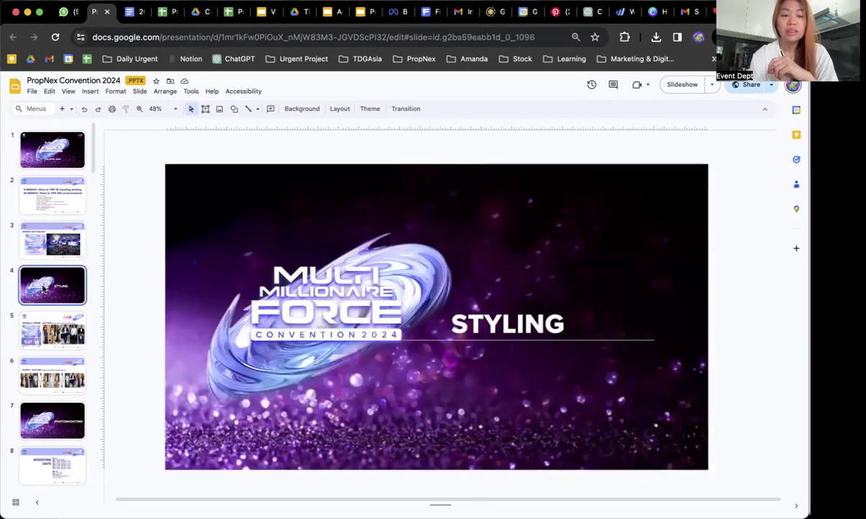
{"action": "left_click", "coordinate": [51, 330]}
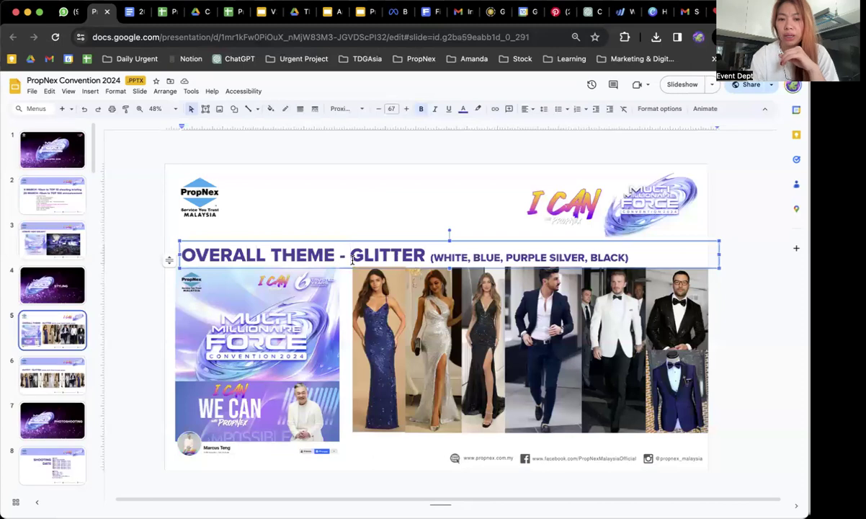
{"action": "left_click", "coordinate": [614, 351]}
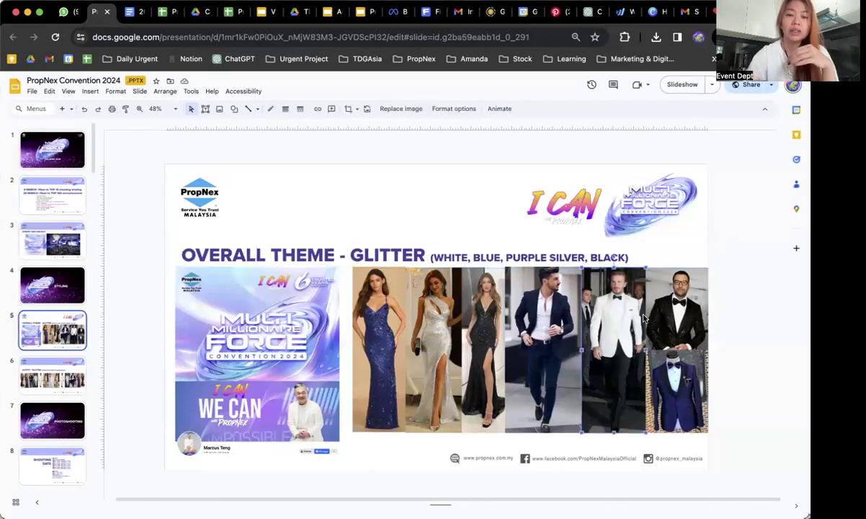
{"action": "left_click", "coordinate": [52, 374]}
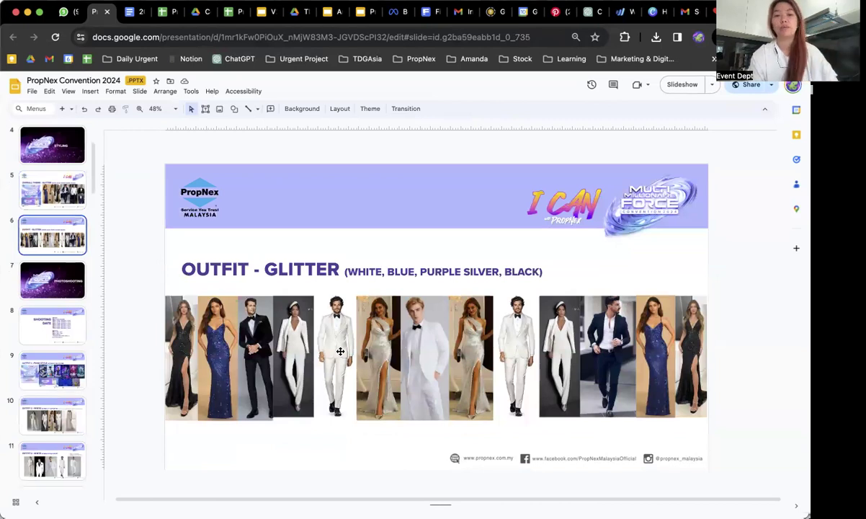
{"action": "left_click", "coordinate": [52, 279]}
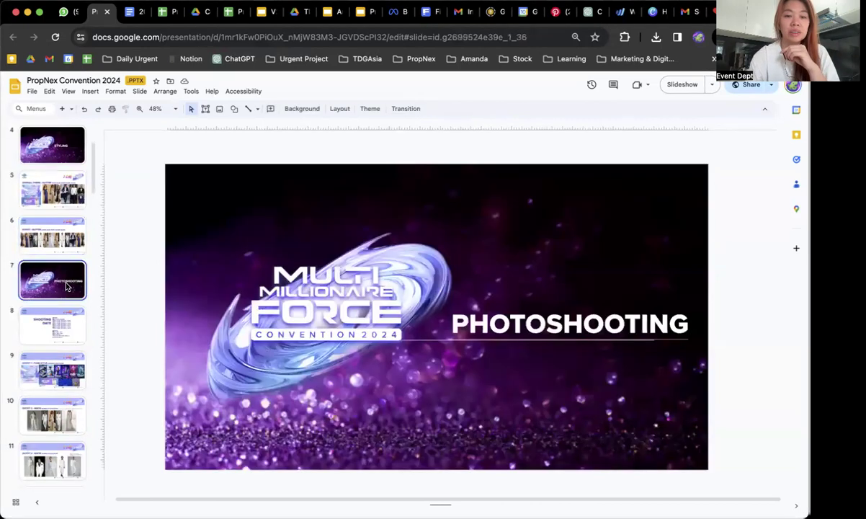
View the shooting dates schedule, the punk-style outfit slide, then the Outfit 2 white poster slide.
{"action": "left_click", "coordinate": [52, 324]}
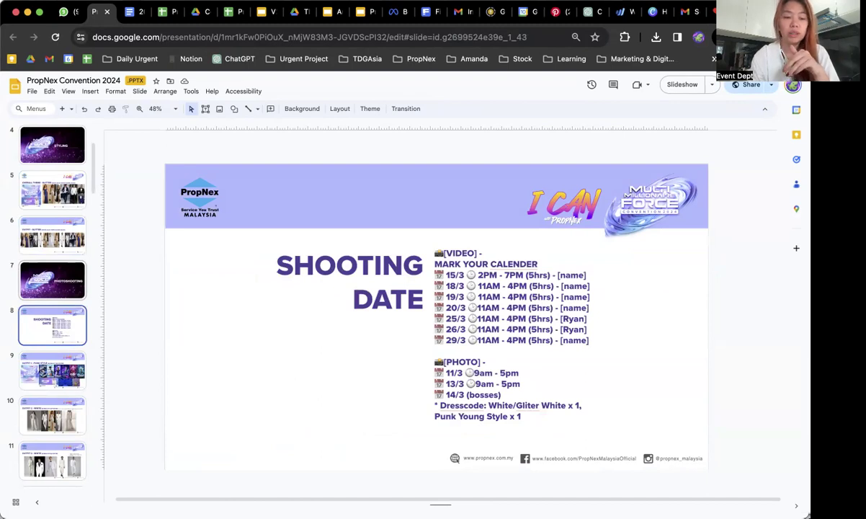
{"action": "left_click", "coordinate": [52, 369]}
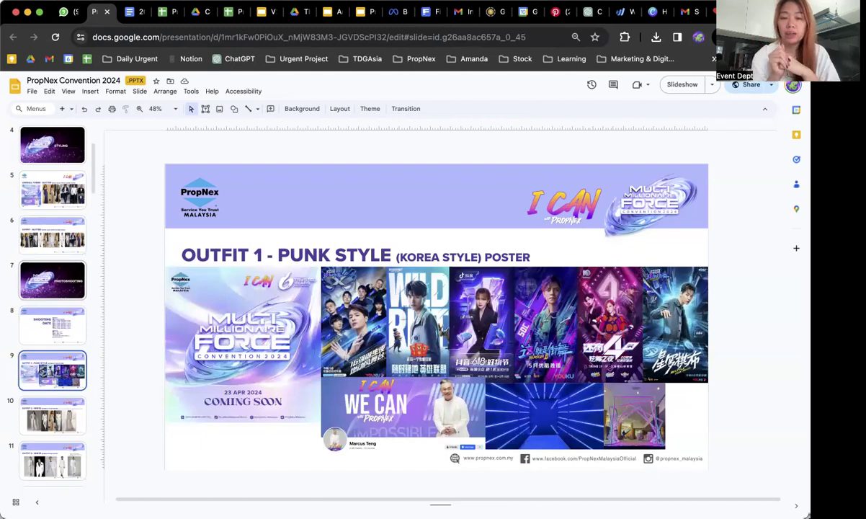
{"action": "mouse_move", "coordinate": [142, 263]}
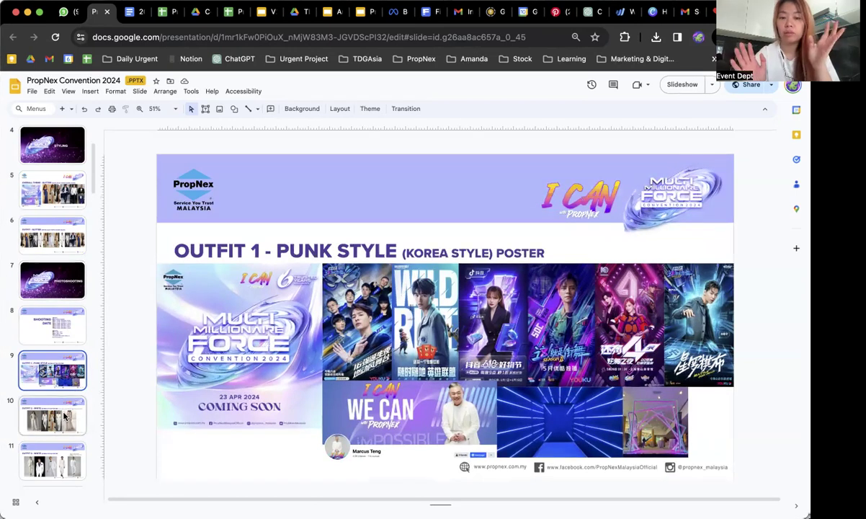
{"action": "left_click", "coordinate": [52, 415]}
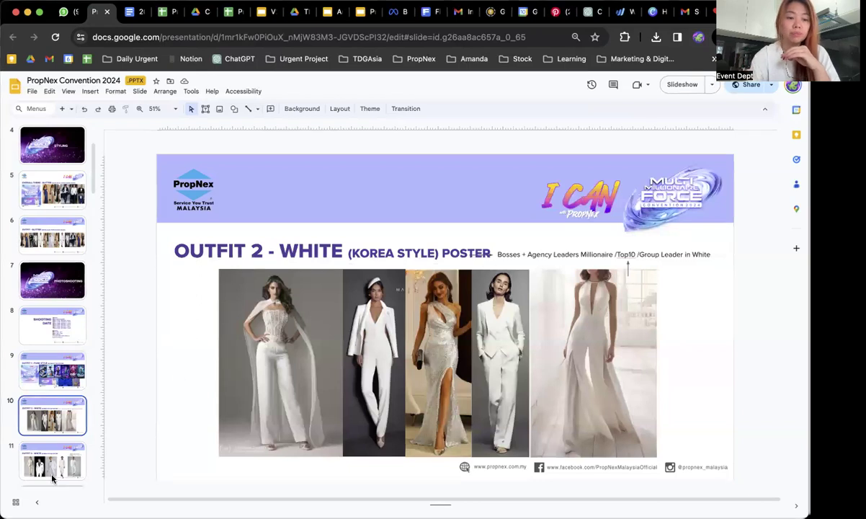
Show the studio portrait grid, briefly revisit the punk-style poster, and return to the portraits.
{"action": "left_click", "coordinate": [51, 372]}
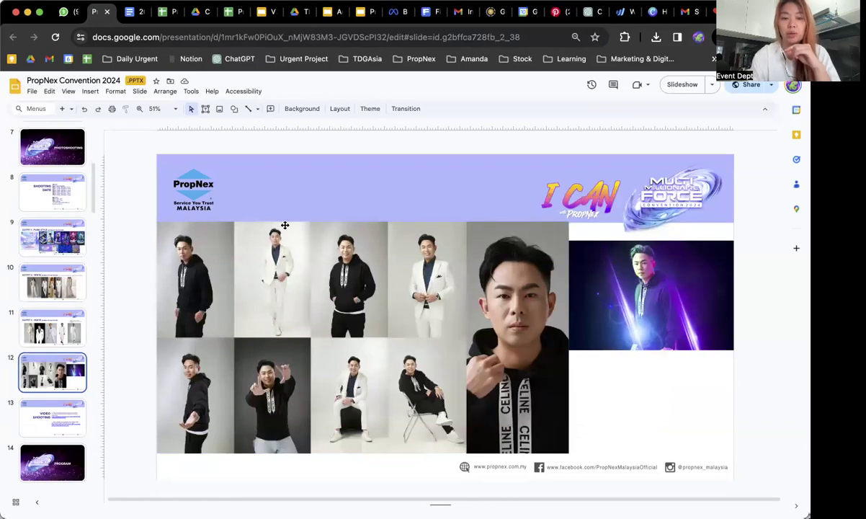
{"action": "mouse_move", "coordinate": [314, 375]}
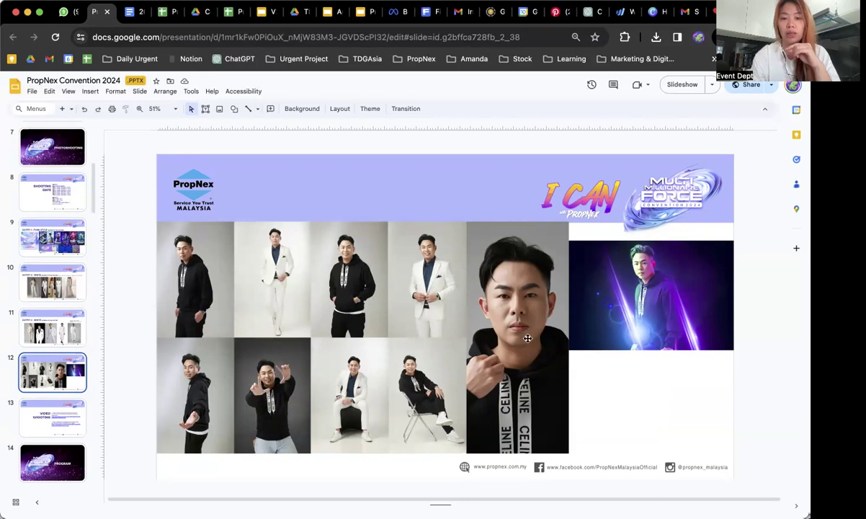
{"action": "left_click", "coordinate": [652, 294]}
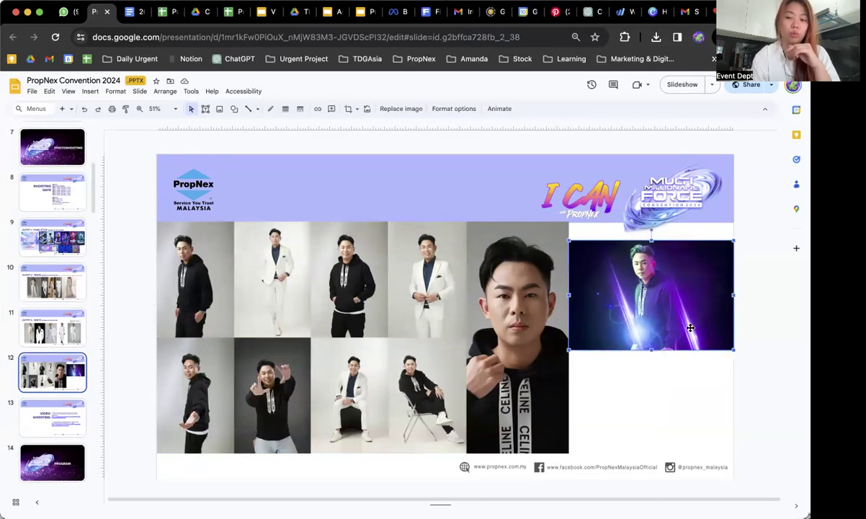
{"action": "mouse_move", "coordinate": [645, 285]}
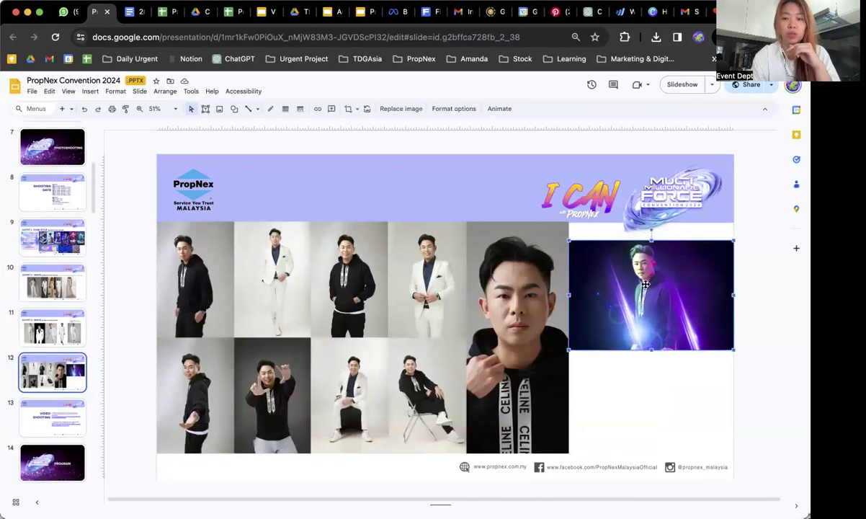
{"action": "left_click", "coordinate": [52, 237]}
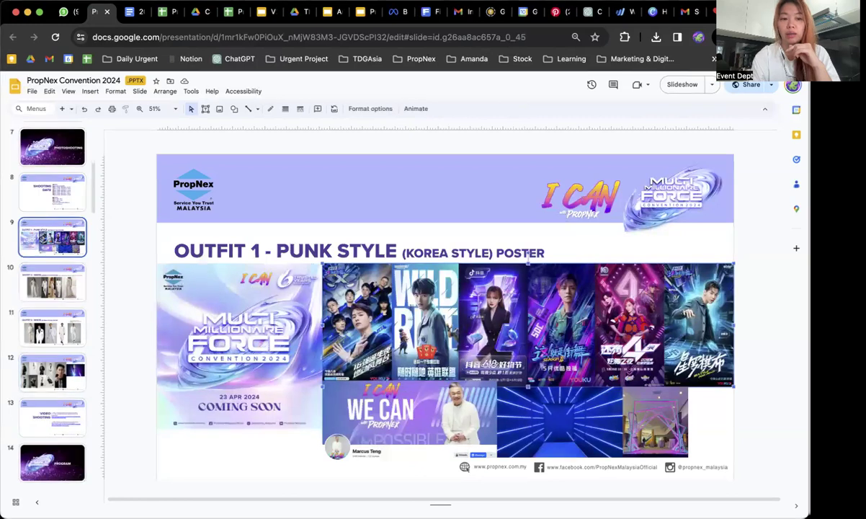
{"action": "left_click", "coordinate": [52, 371]}
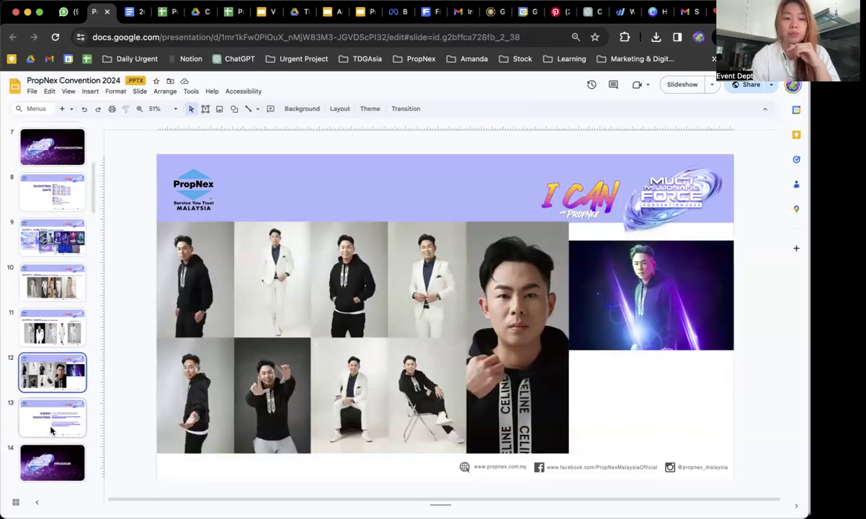
From the Video Shooting slide, follow the Step 2 link to the 2023 Achievers Video Script document.
{"action": "left_click", "coordinate": [52, 417]}
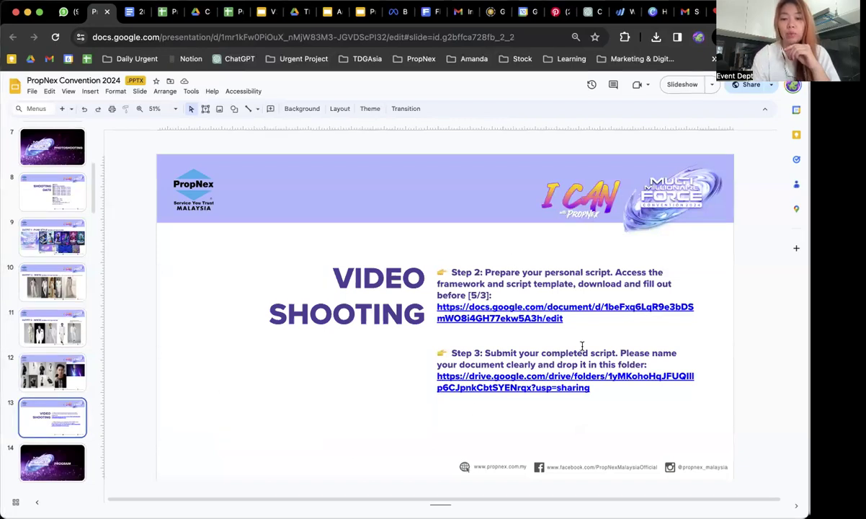
{"action": "mouse_move", "coordinate": [438, 271]}
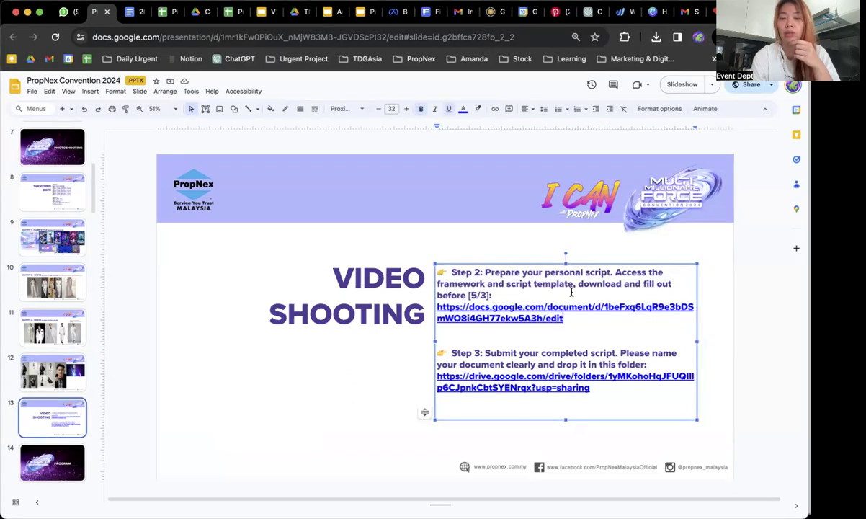
{"action": "mouse_move", "coordinate": [539, 303]}
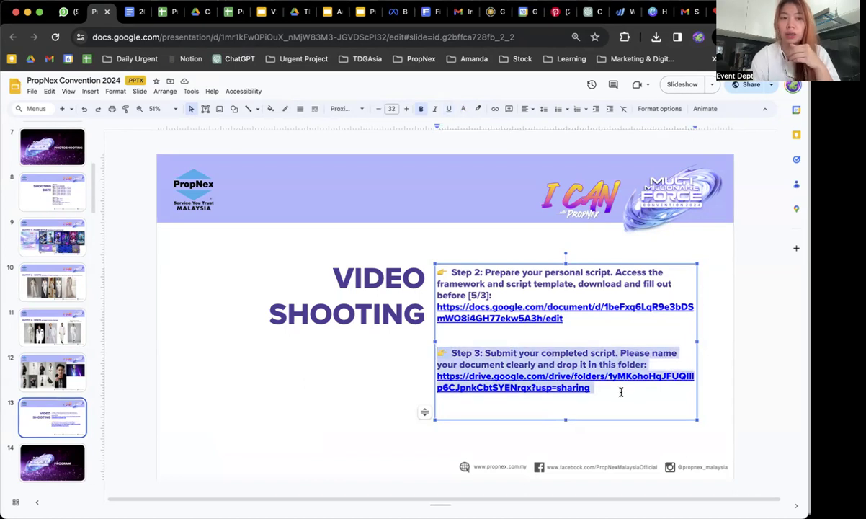
{"action": "left_click", "coordinate": [565, 312]}
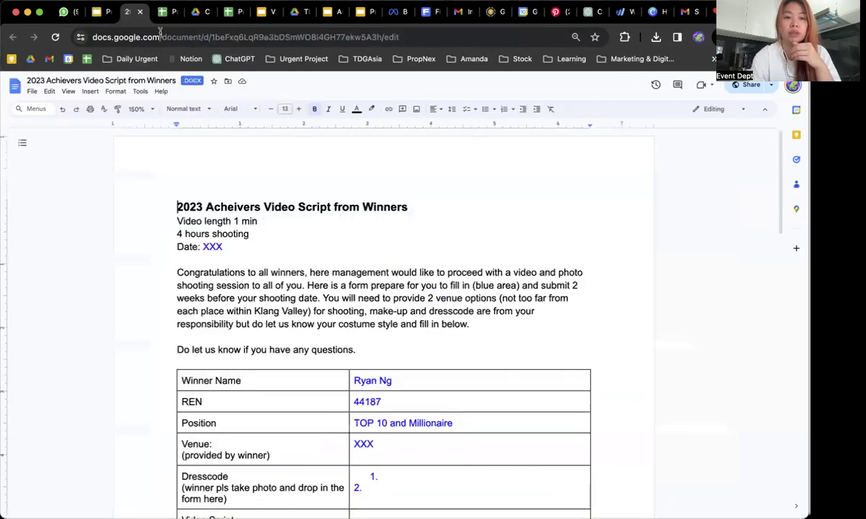
{"action": "scroll", "scroll_direction": "down", "scroll_amount": 3}
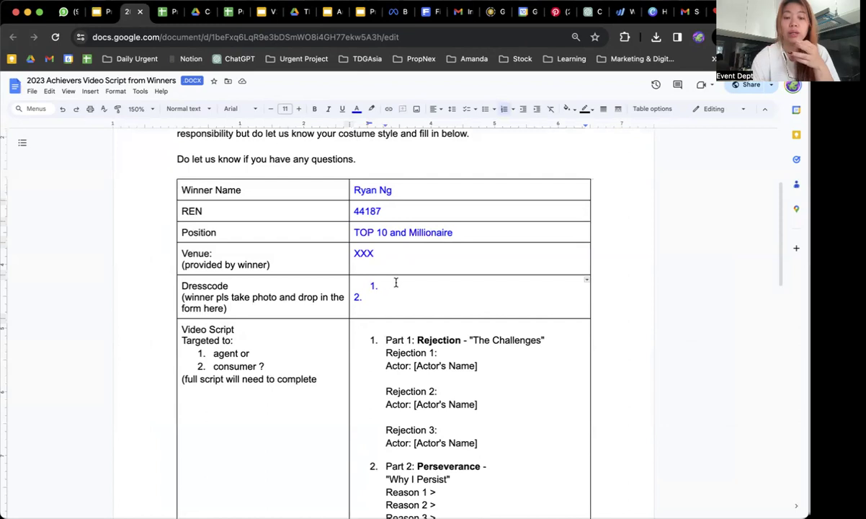
{"action": "mouse_move", "coordinate": [383, 275]}
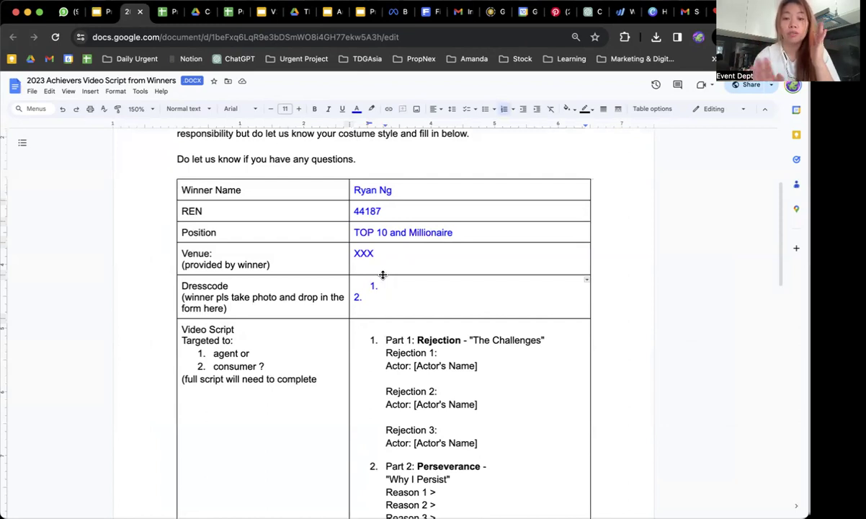
{"action": "scroll", "scroll_direction": "down", "scroll_amount": 3}
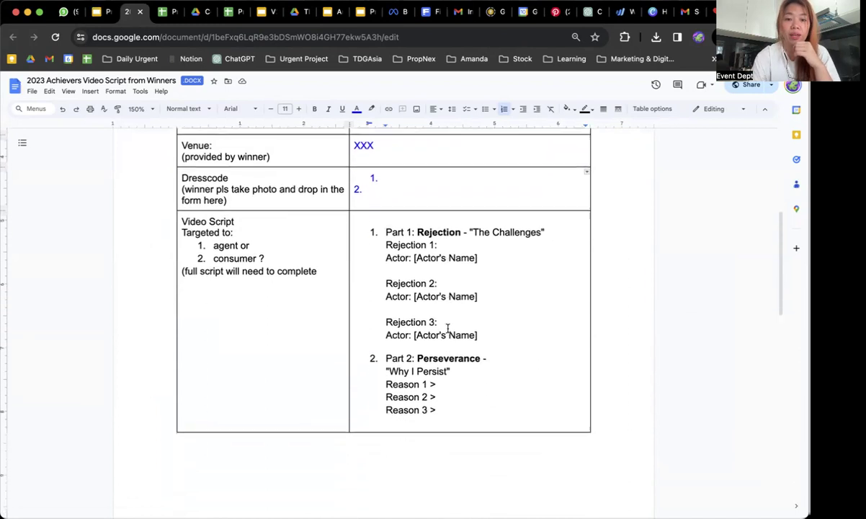
{"action": "scroll", "scroll_direction": "down", "scroll_amount": 3}
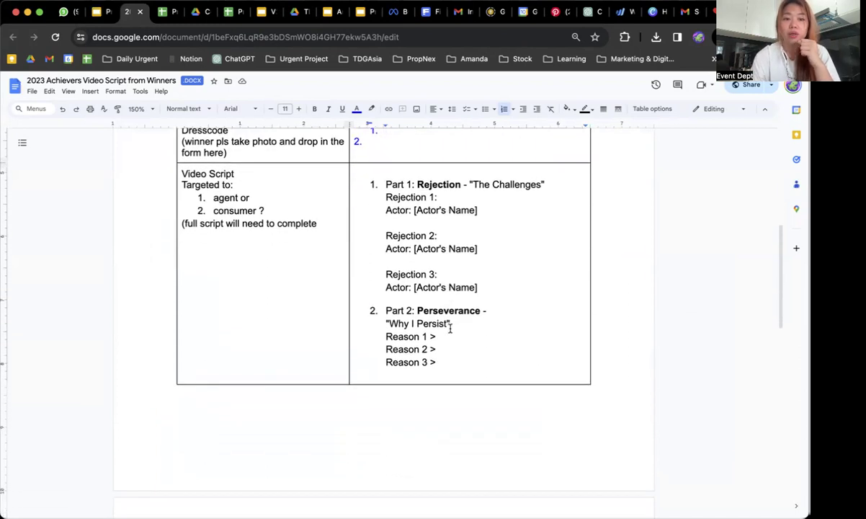
{"action": "scroll", "scroll_direction": "down", "scroll_amount": 3}
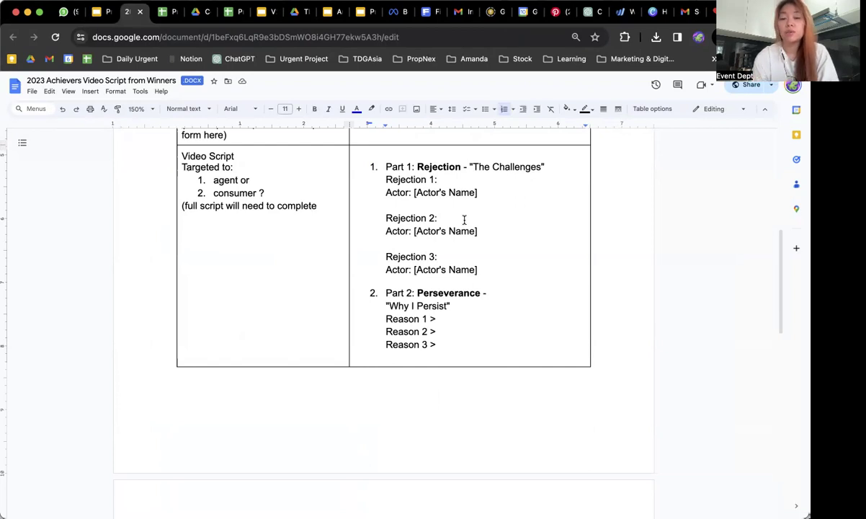
{"action": "double_click", "coordinate": [438, 167]}
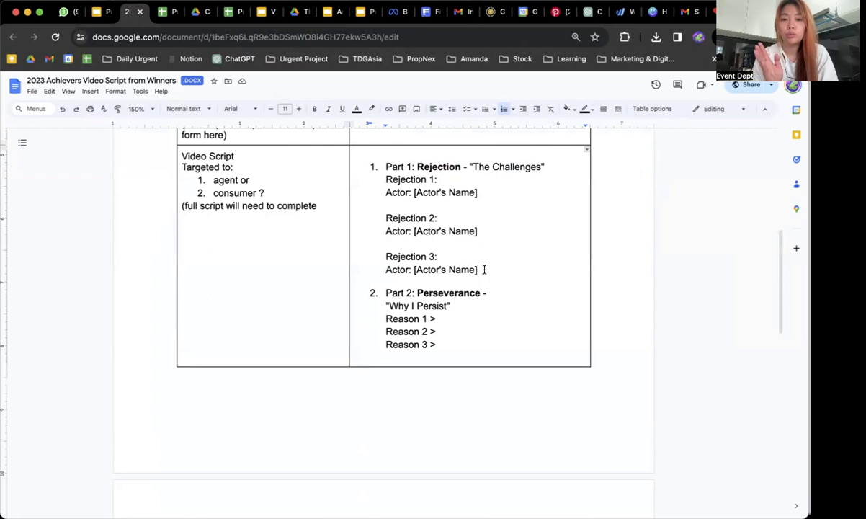
Scroll the script table and highlight the Why I Persist line and the Part 3 Gratitude description.
{"action": "scroll", "scroll_direction": "down", "scroll_amount": 3}
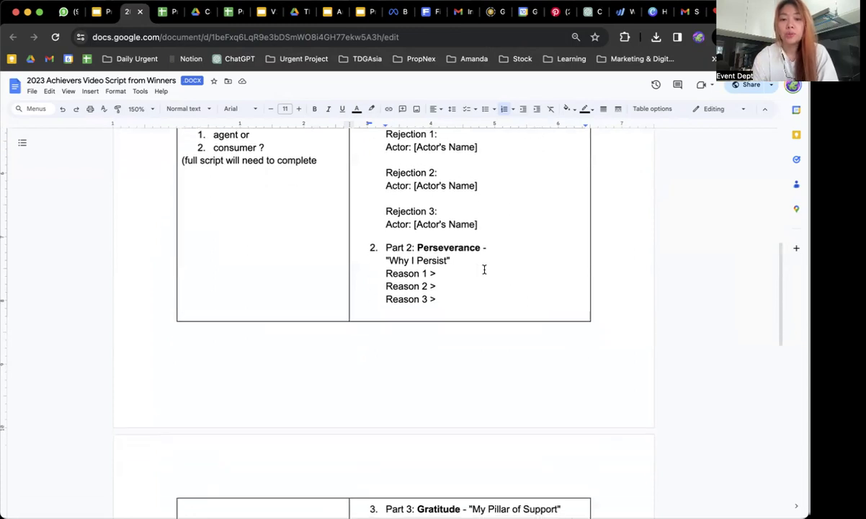
{"action": "scroll", "scroll_direction": "down", "scroll_amount": 3}
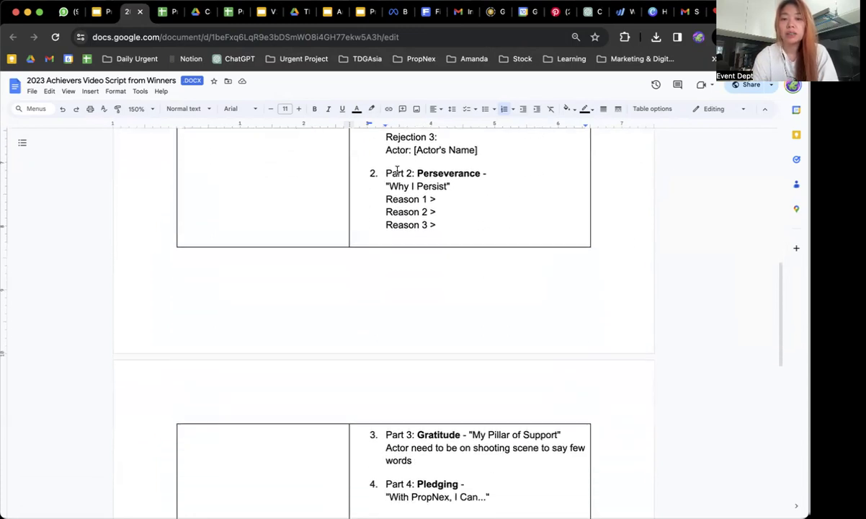
{"action": "double_click", "coordinate": [417, 186]}
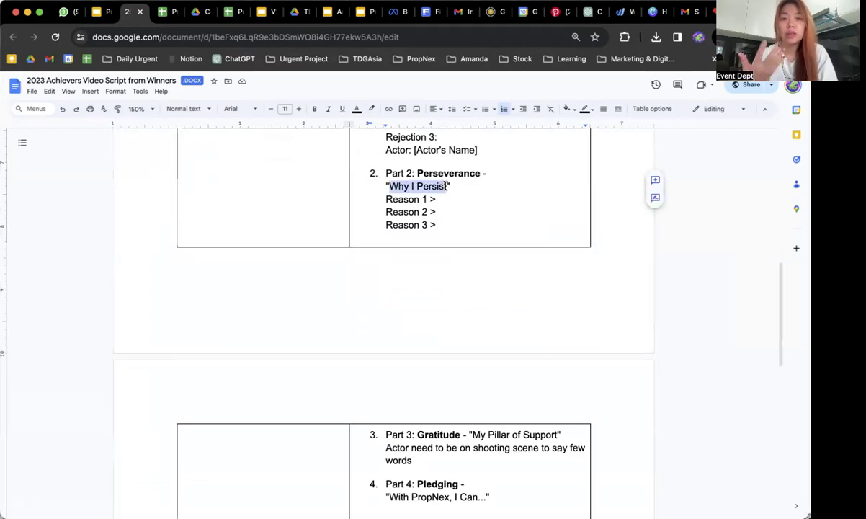
{"action": "left_click", "coordinate": [442, 198]}
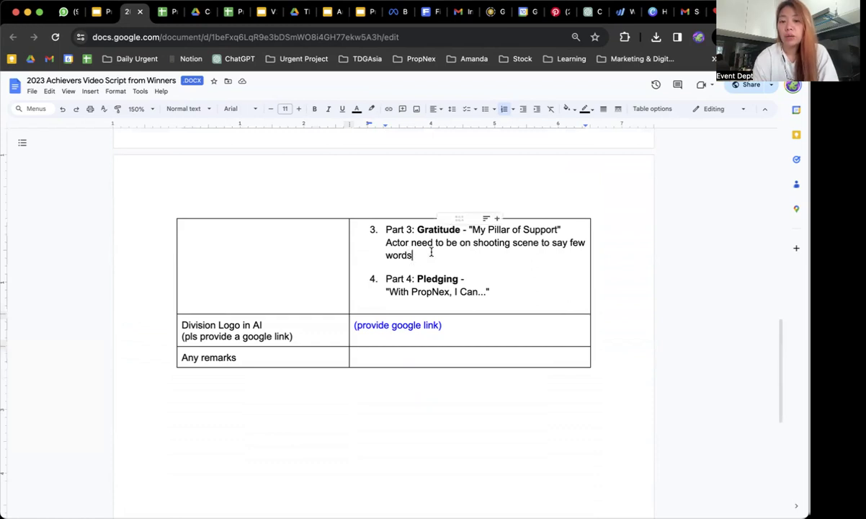
{"action": "left_click_drag", "start_coordinate": [386, 229], "coordinate": [412, 255]}
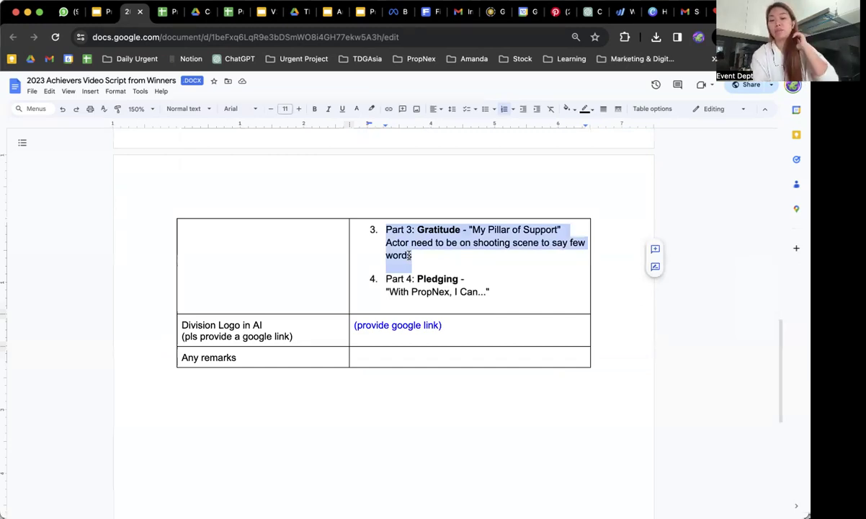
{"action": "left_click", "coordinate": [489, 291]}
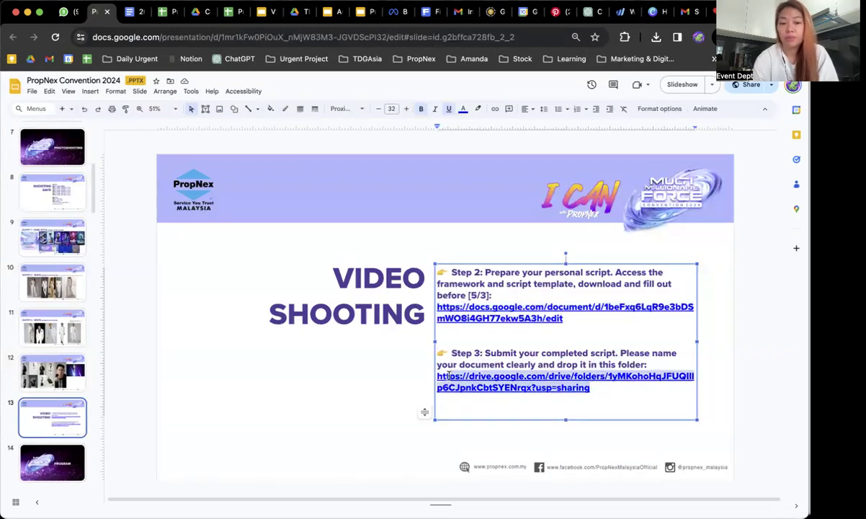
Pass the Program divider and program schedule to reach the 23rd April 2024 convention title slide.
{"action": "left_click", "coordinate": [52, 461]}
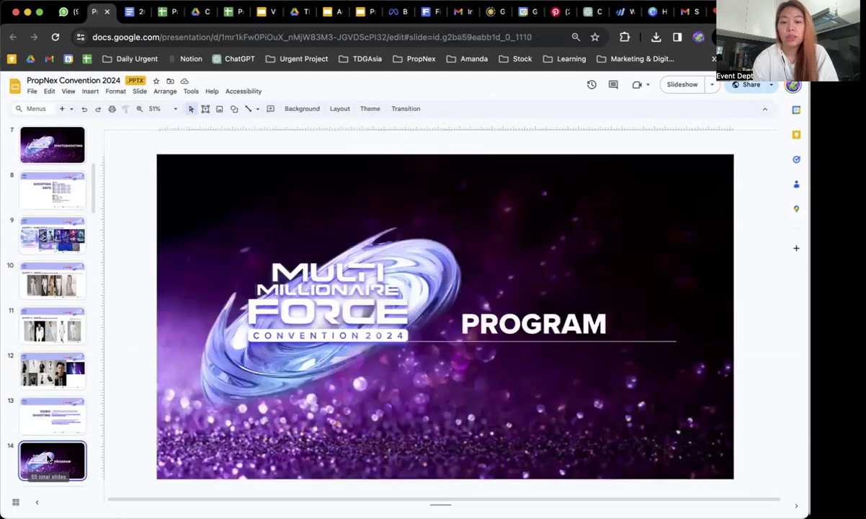
{"action": "left_click", "coordinate": [52, 386]}
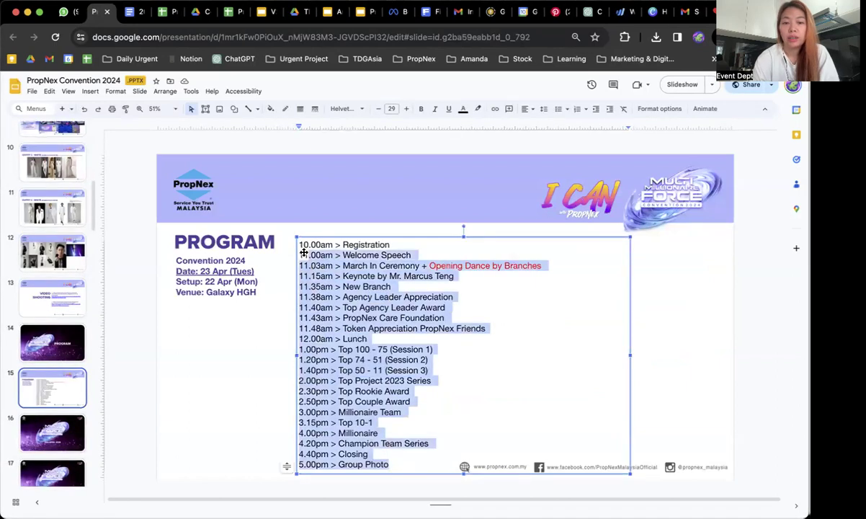
{"action": "left_click", "coordinate": [689, 294]}
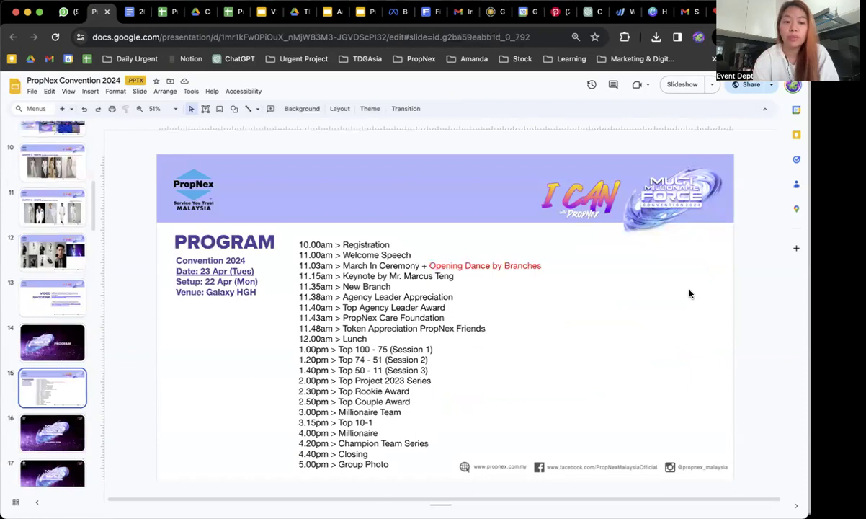
{"action": "left_click", "coordinate": [52, 432]}
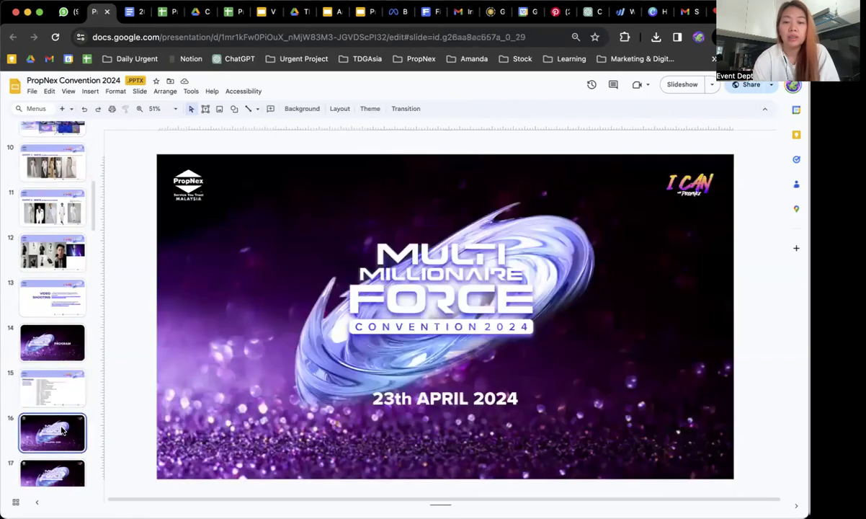